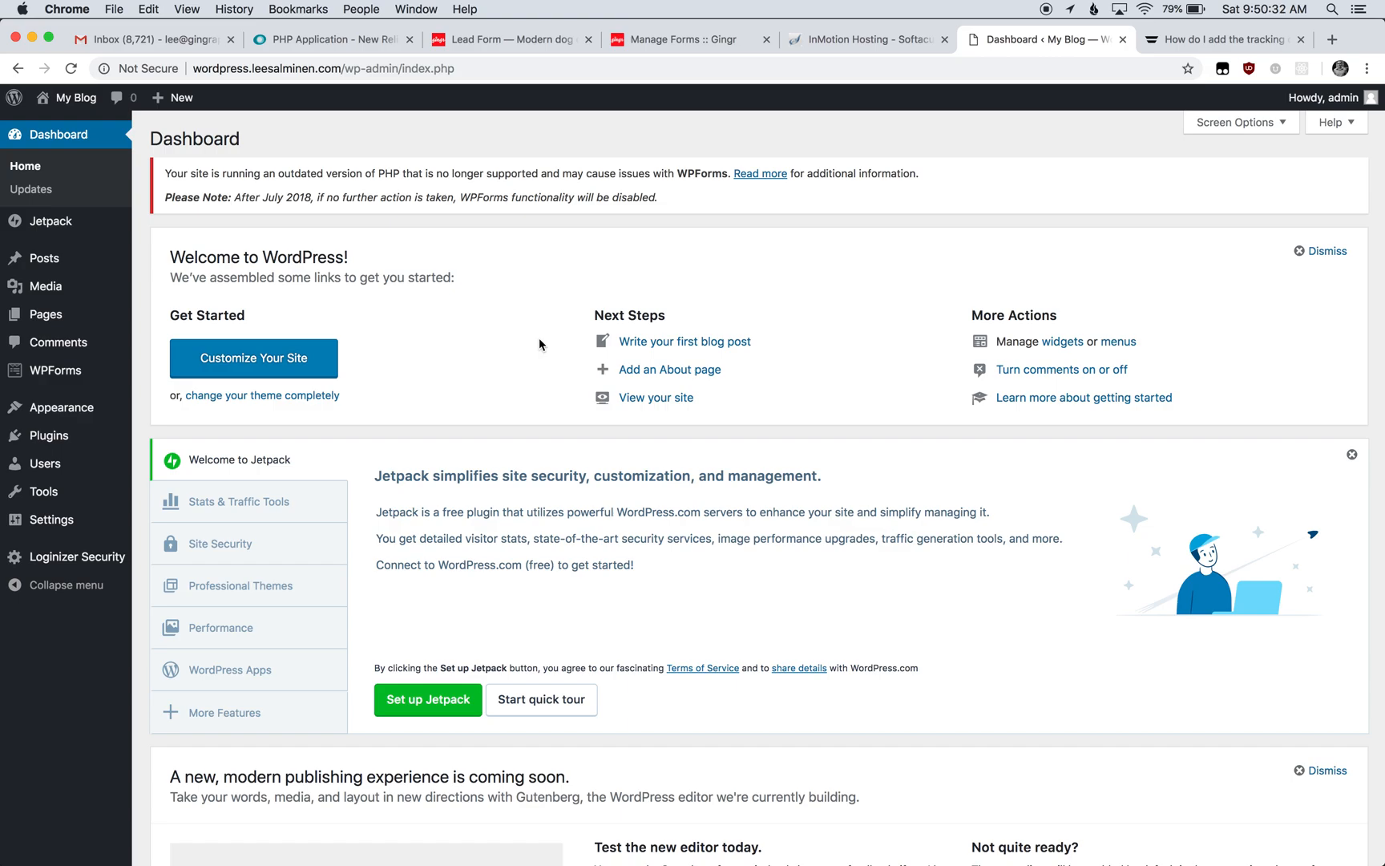
mouse_move(59, 406)
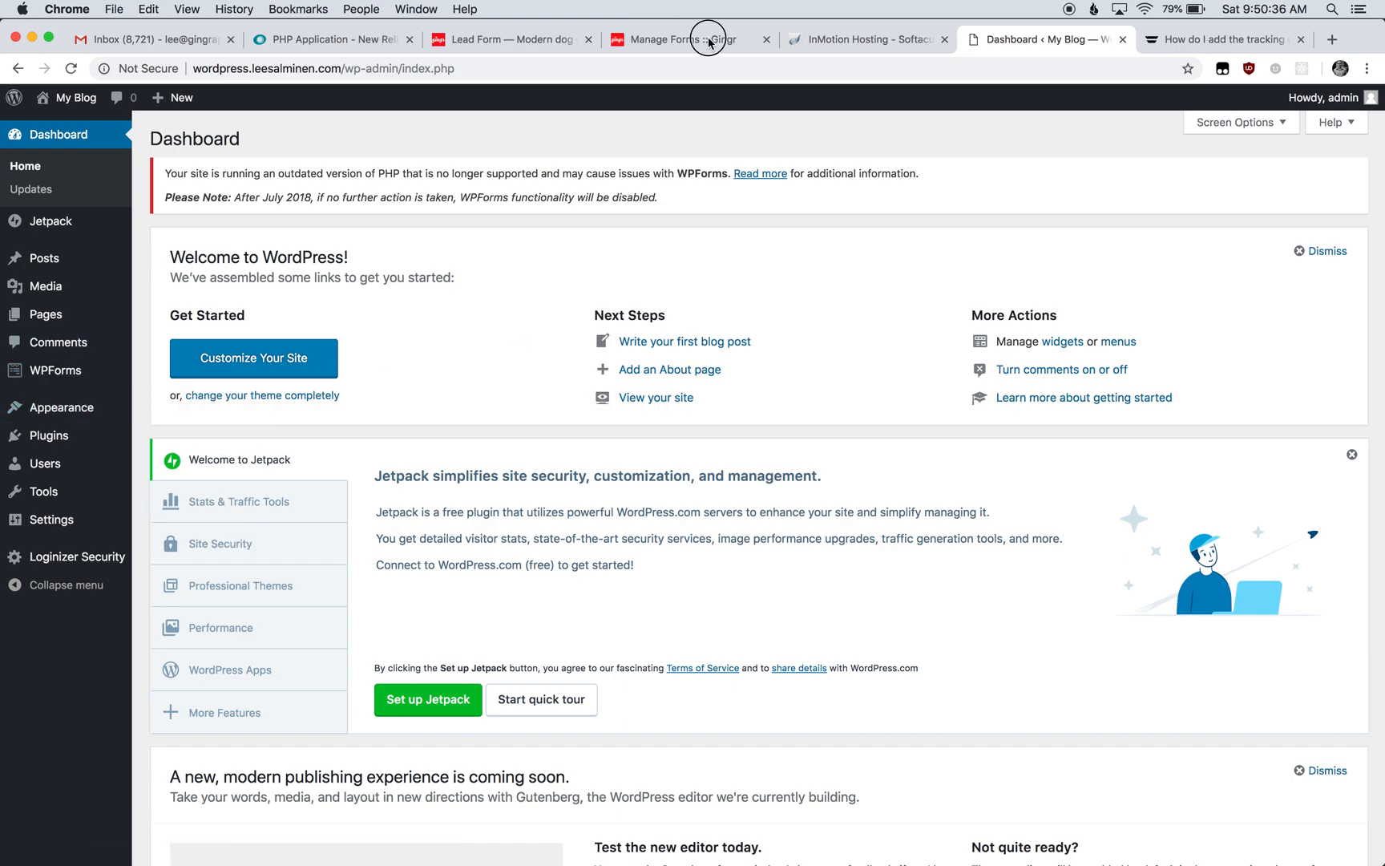
Step: In Gingr's Admin > Manage Forms, bring up the Generate Embed Script dialog for the Lead Form
left_click(690, 41)
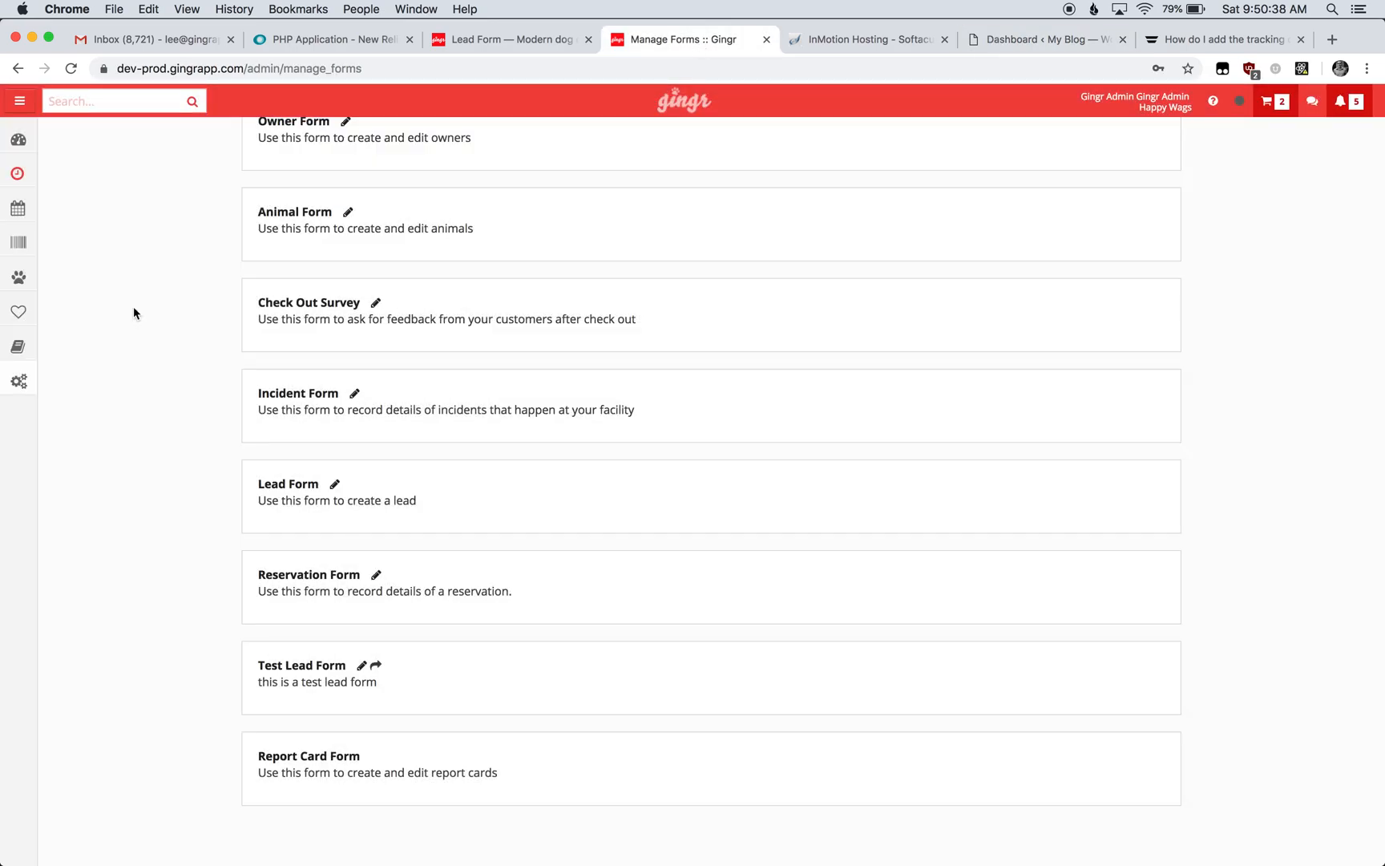
left_click(20, 67)
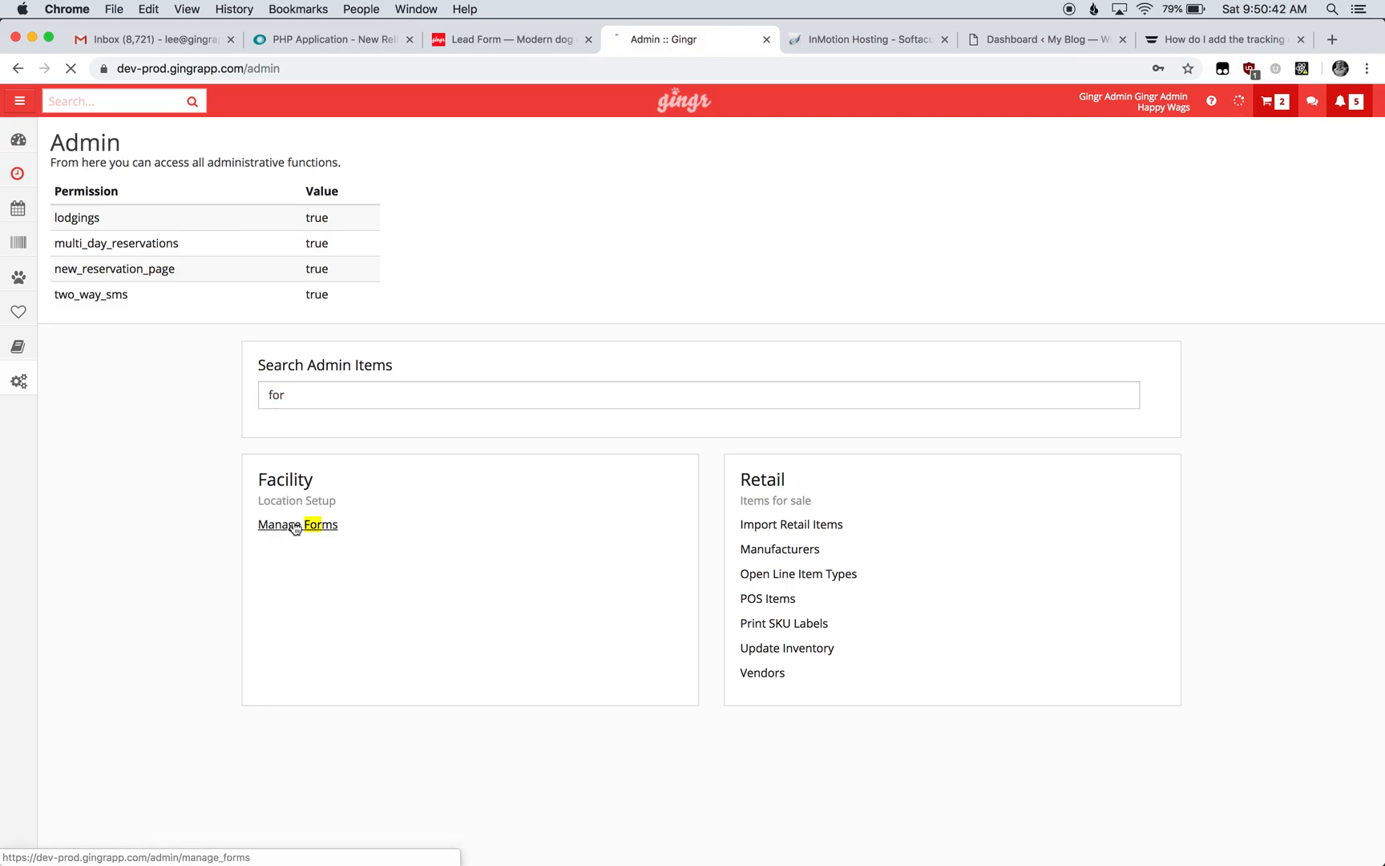
left_click(296, 524)
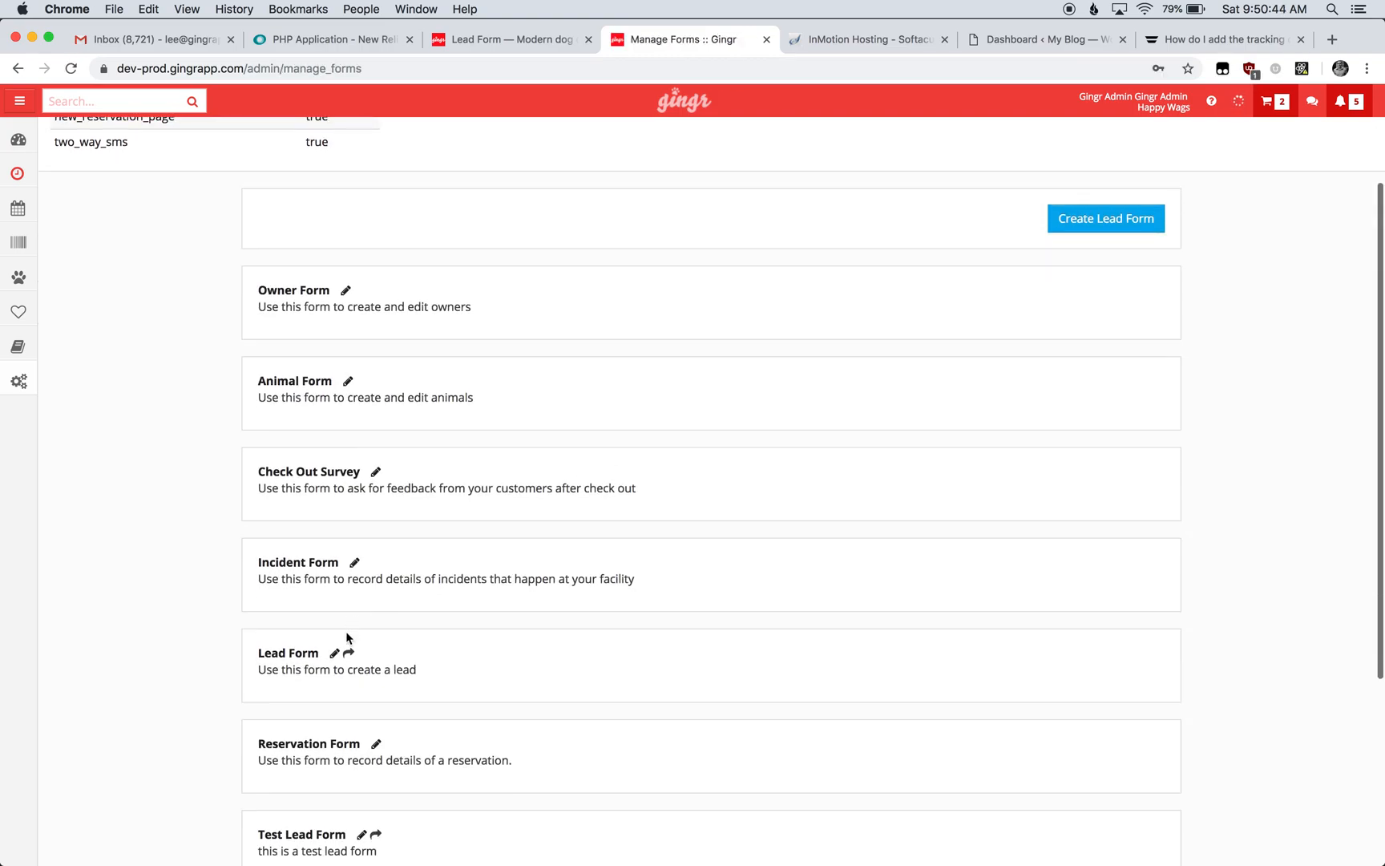
left_click(359, 654)
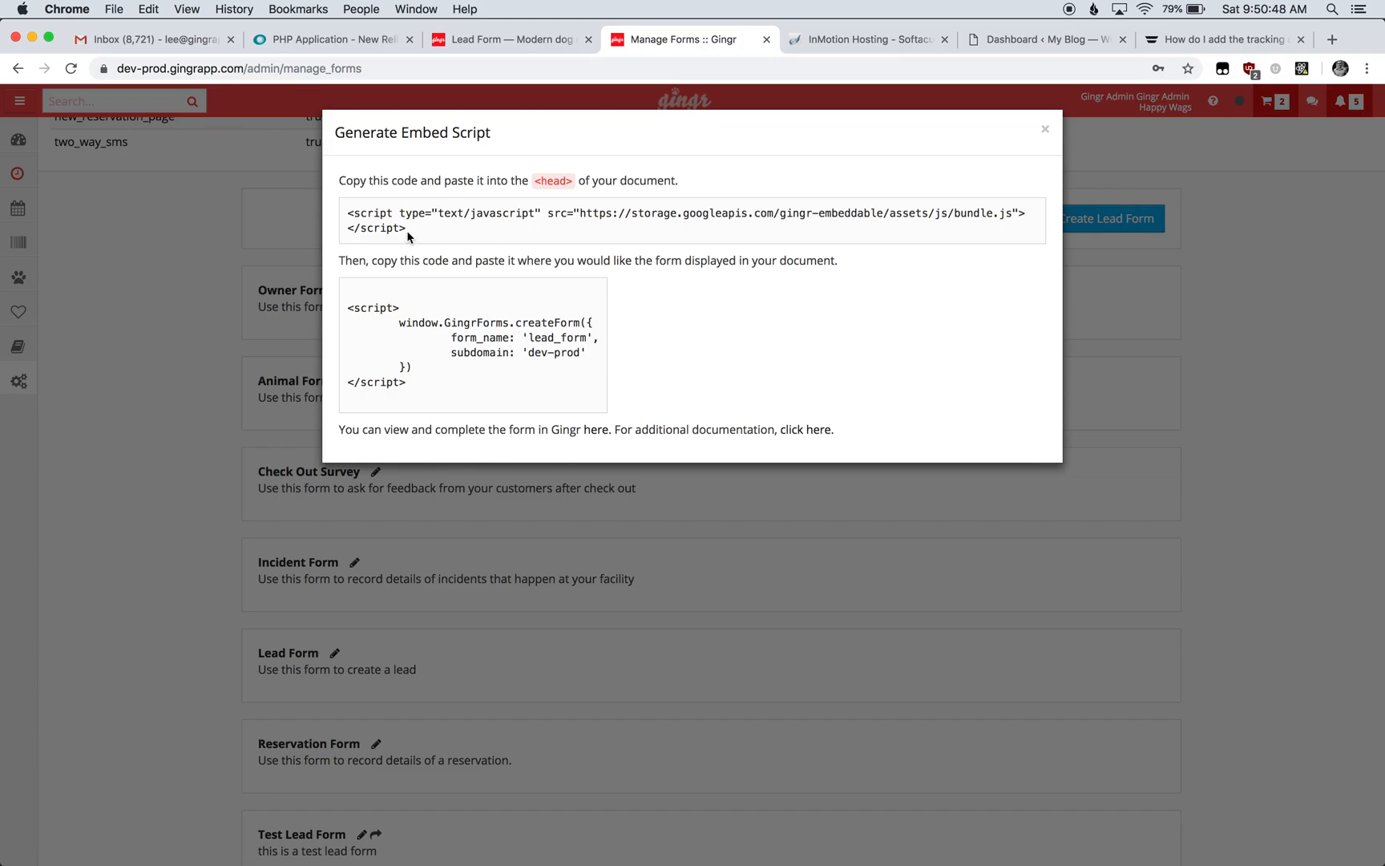
mouse_move(565, 175)
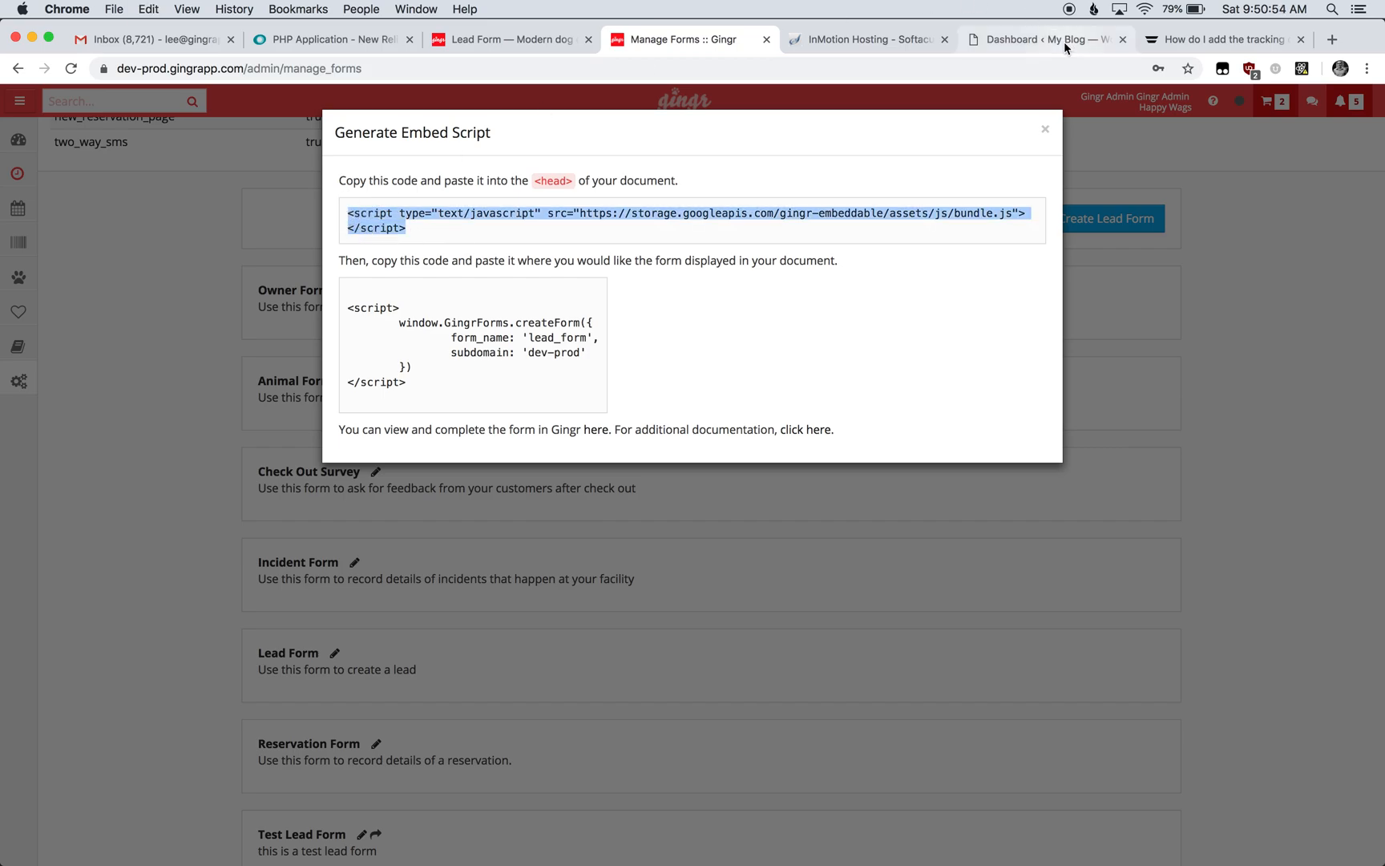
Step: In WordPress Appearance > Editor, load Twenty Seventeen's header.php into the theme editor
left_click(1042, 38)
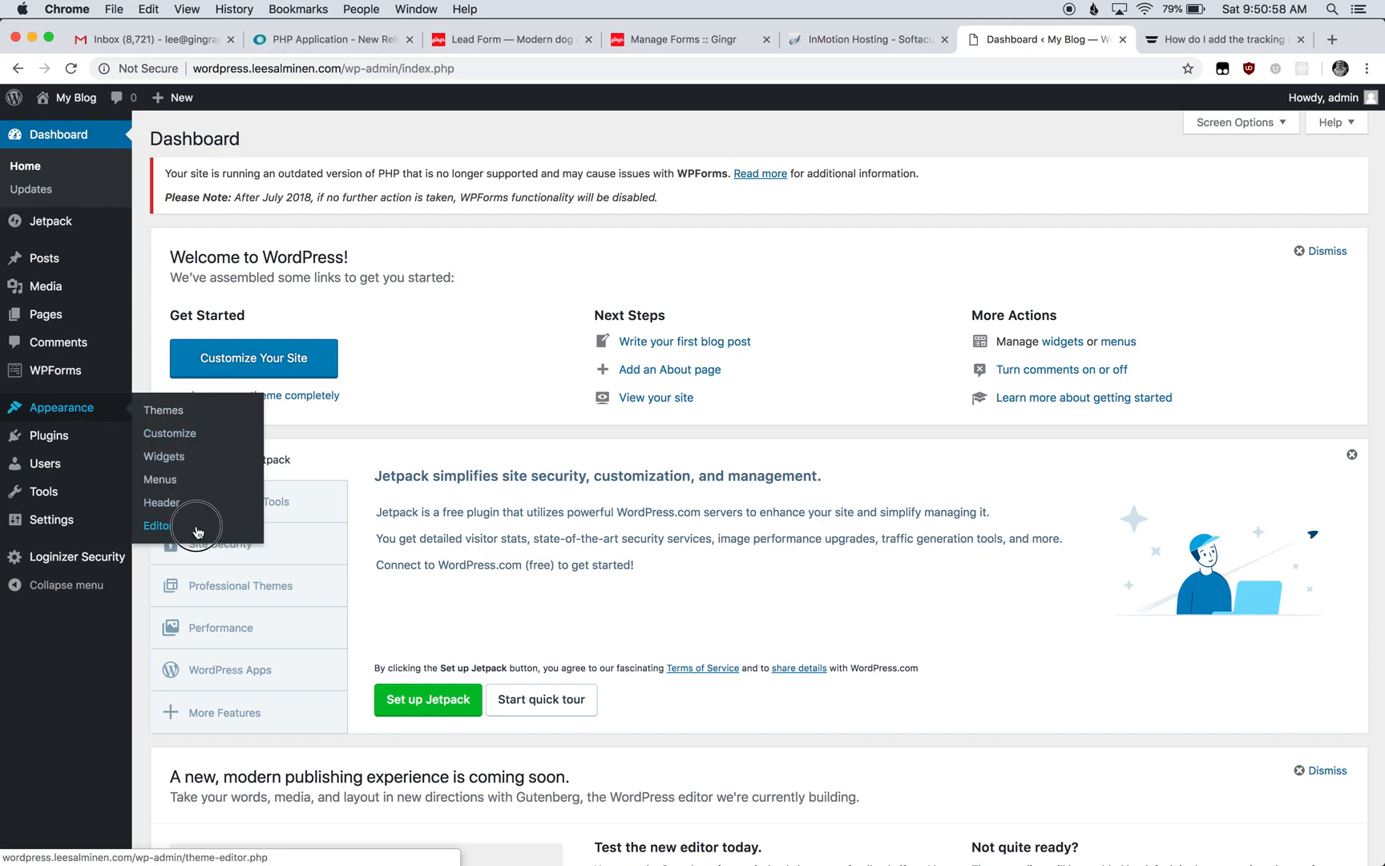
left_click(157, 526)
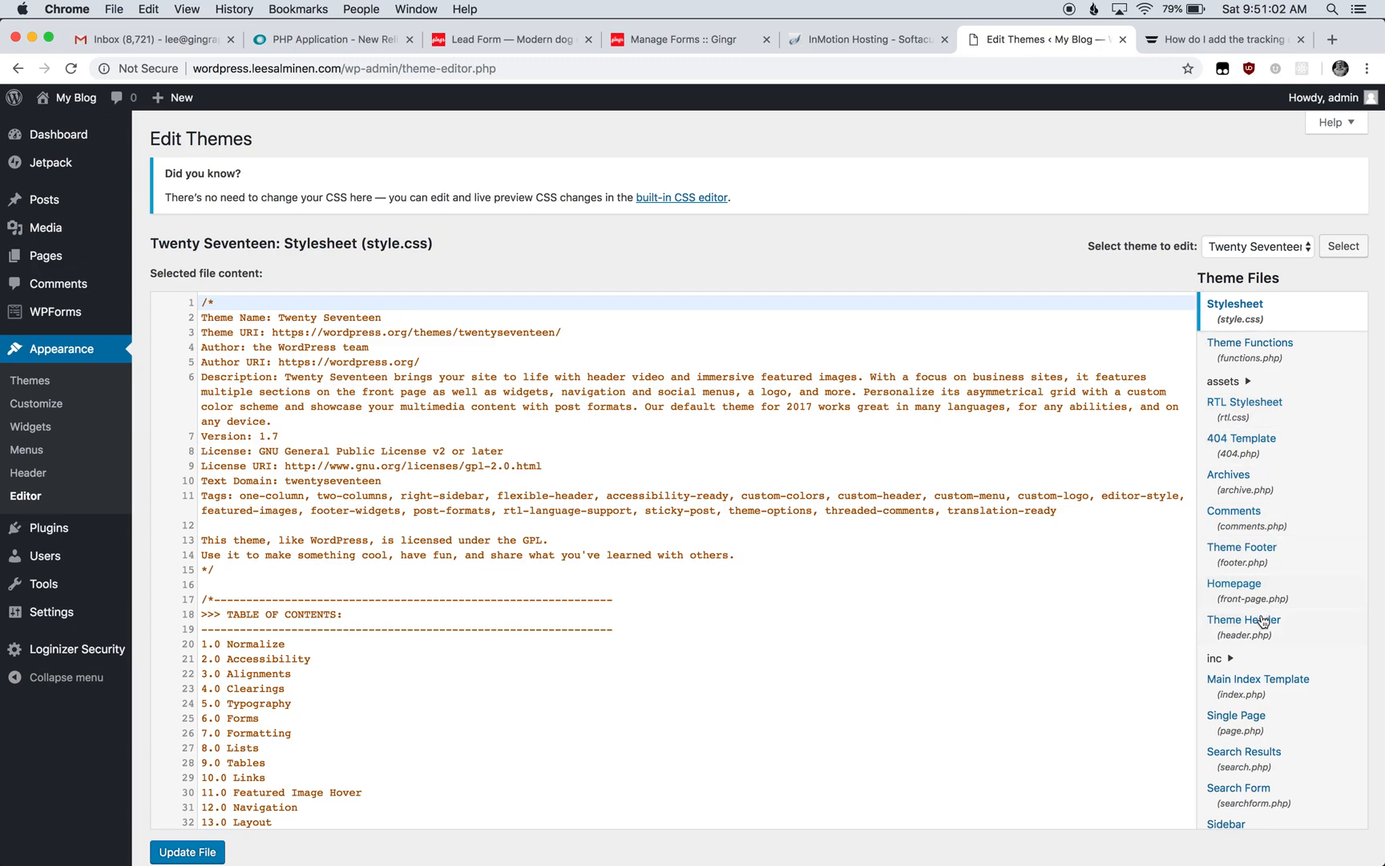
left_click(1244, 627)
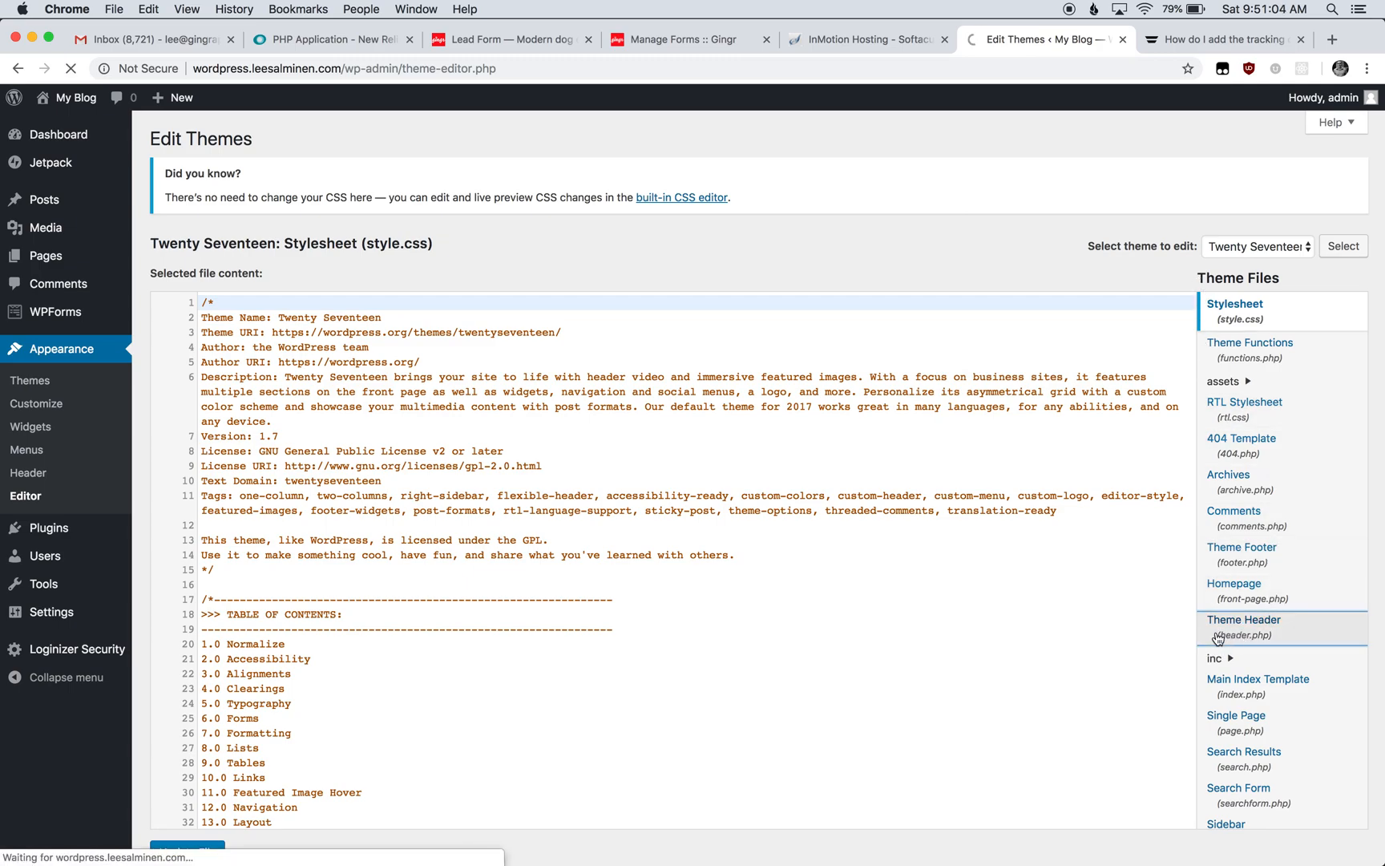
left_click(1244, 627)
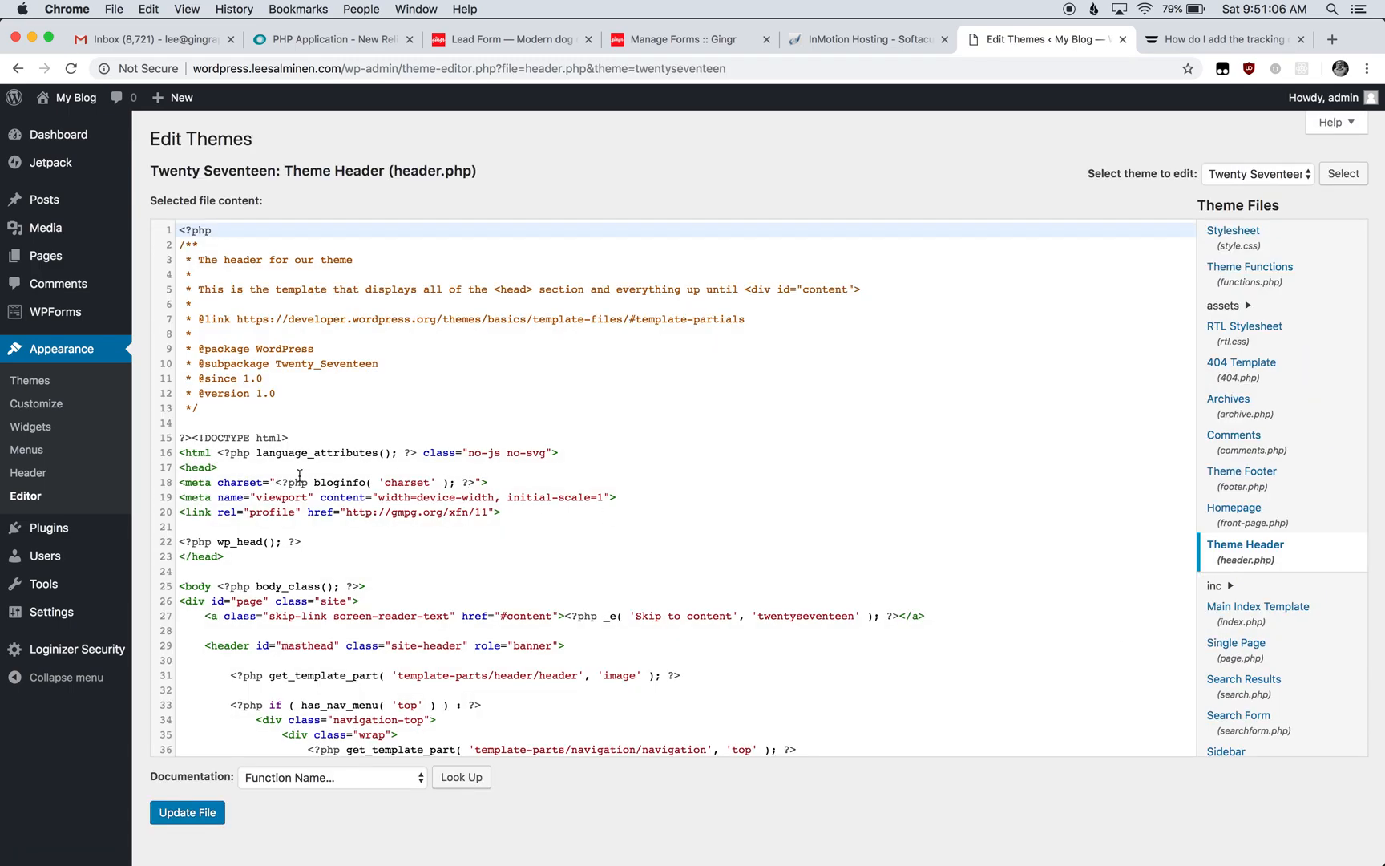
Step: Paste the Gingr bundle <script> tag into header.php's head section and update the file
left_click(238, 557)
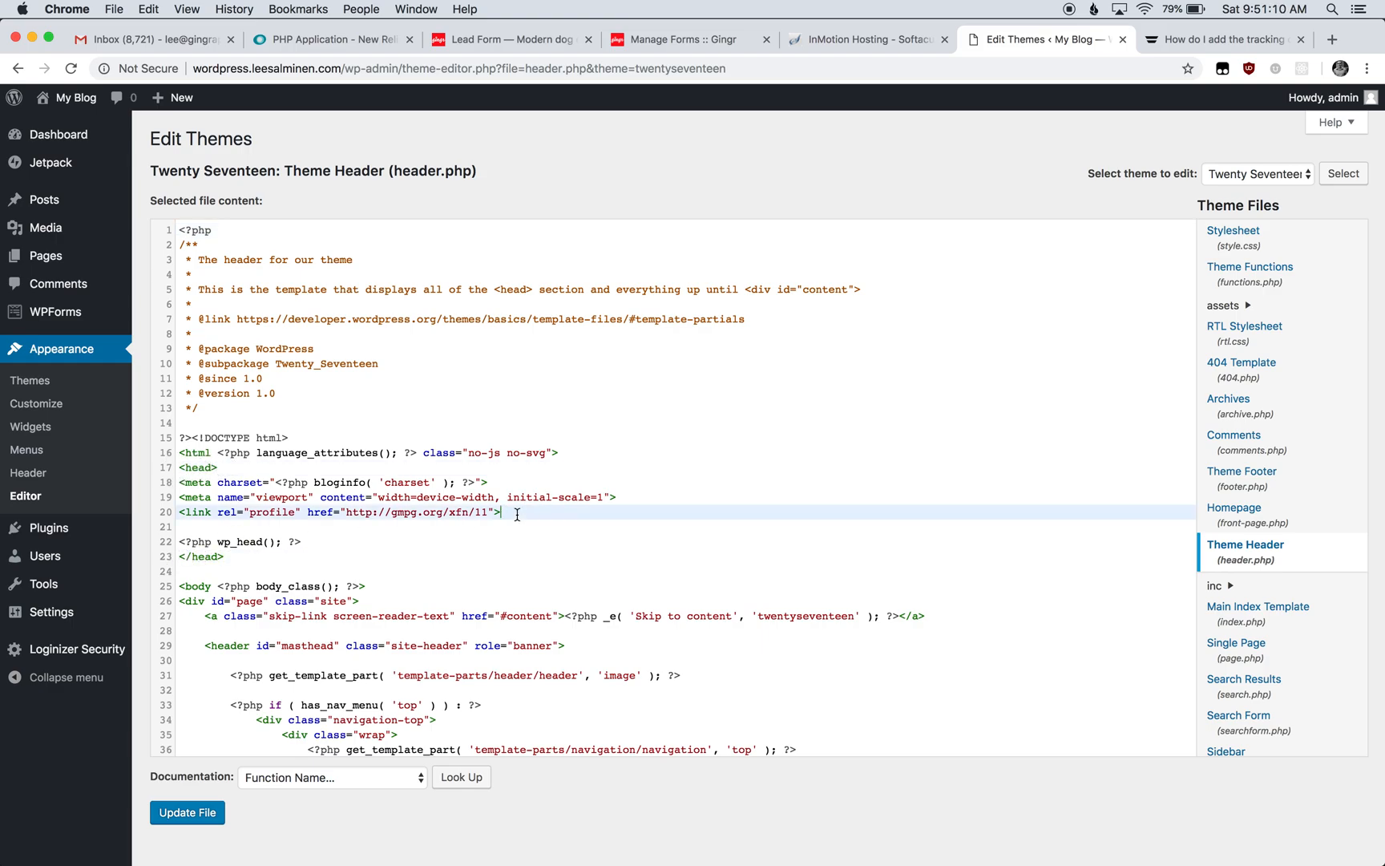
type("<script type=\"text/javascript\" src=\"https://storage.googleapis.com/gingr-embeddable/assets/js/bundle.js\"></script>")
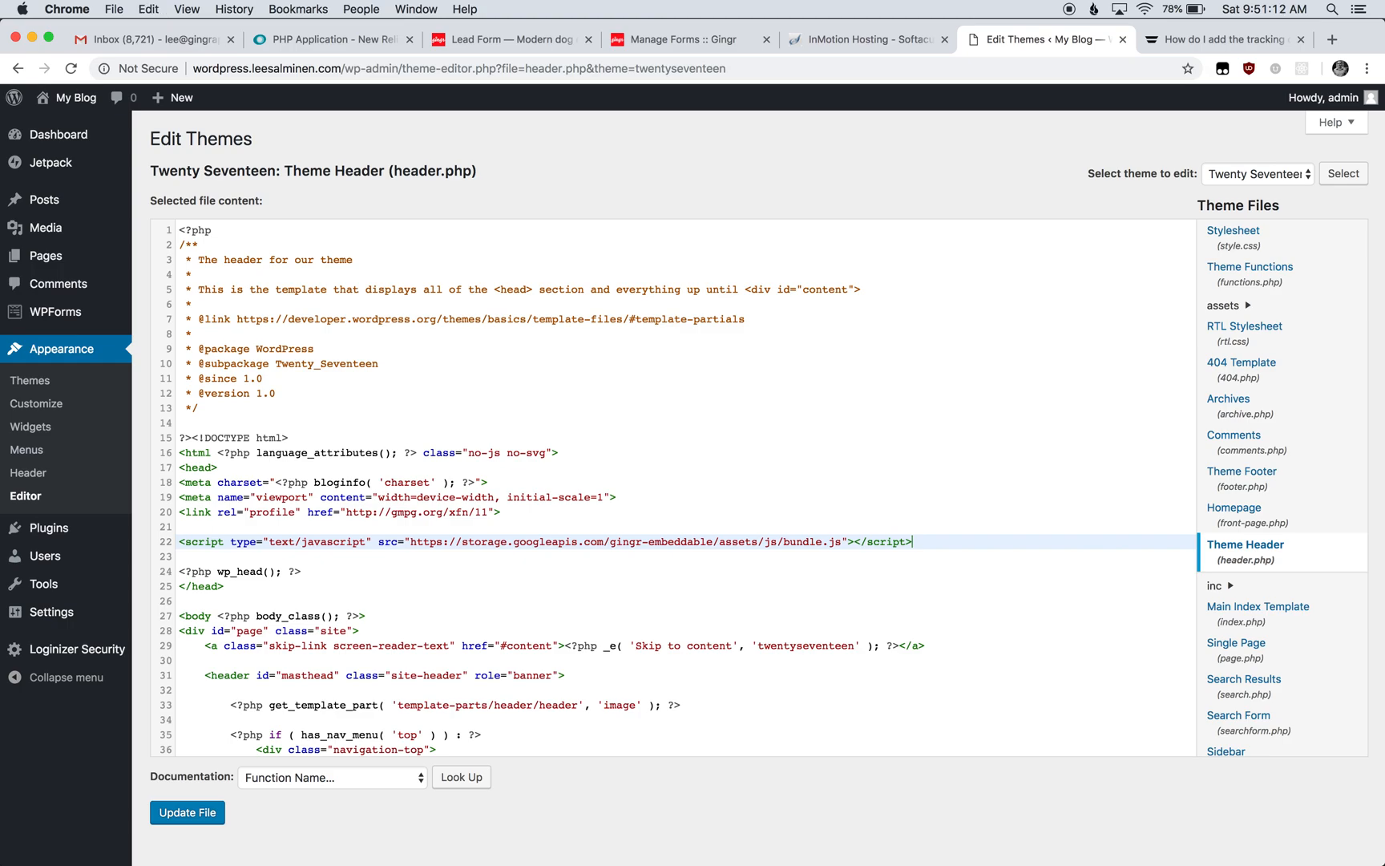
mouse_move(324, 840)
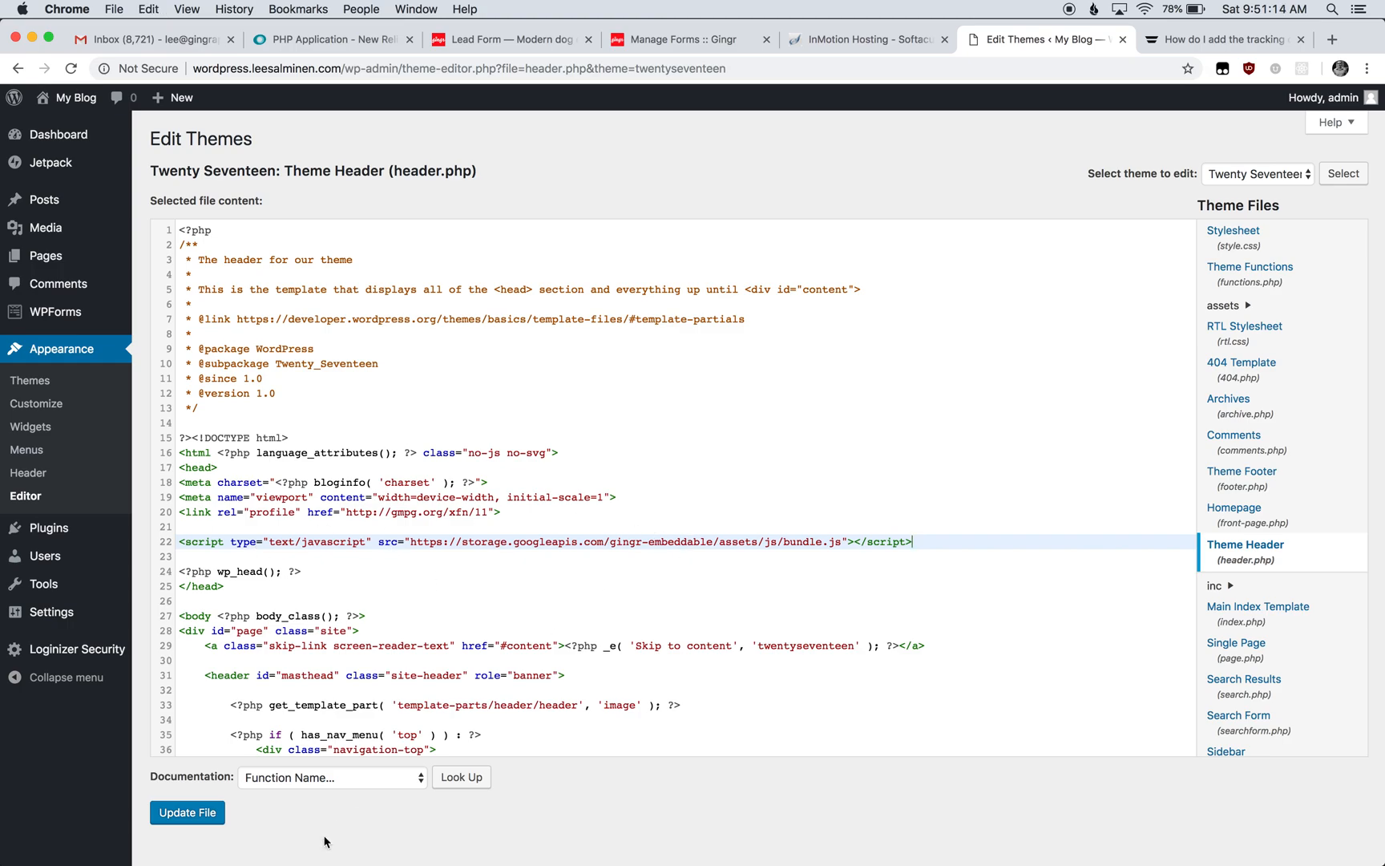
left_click(186, 811)
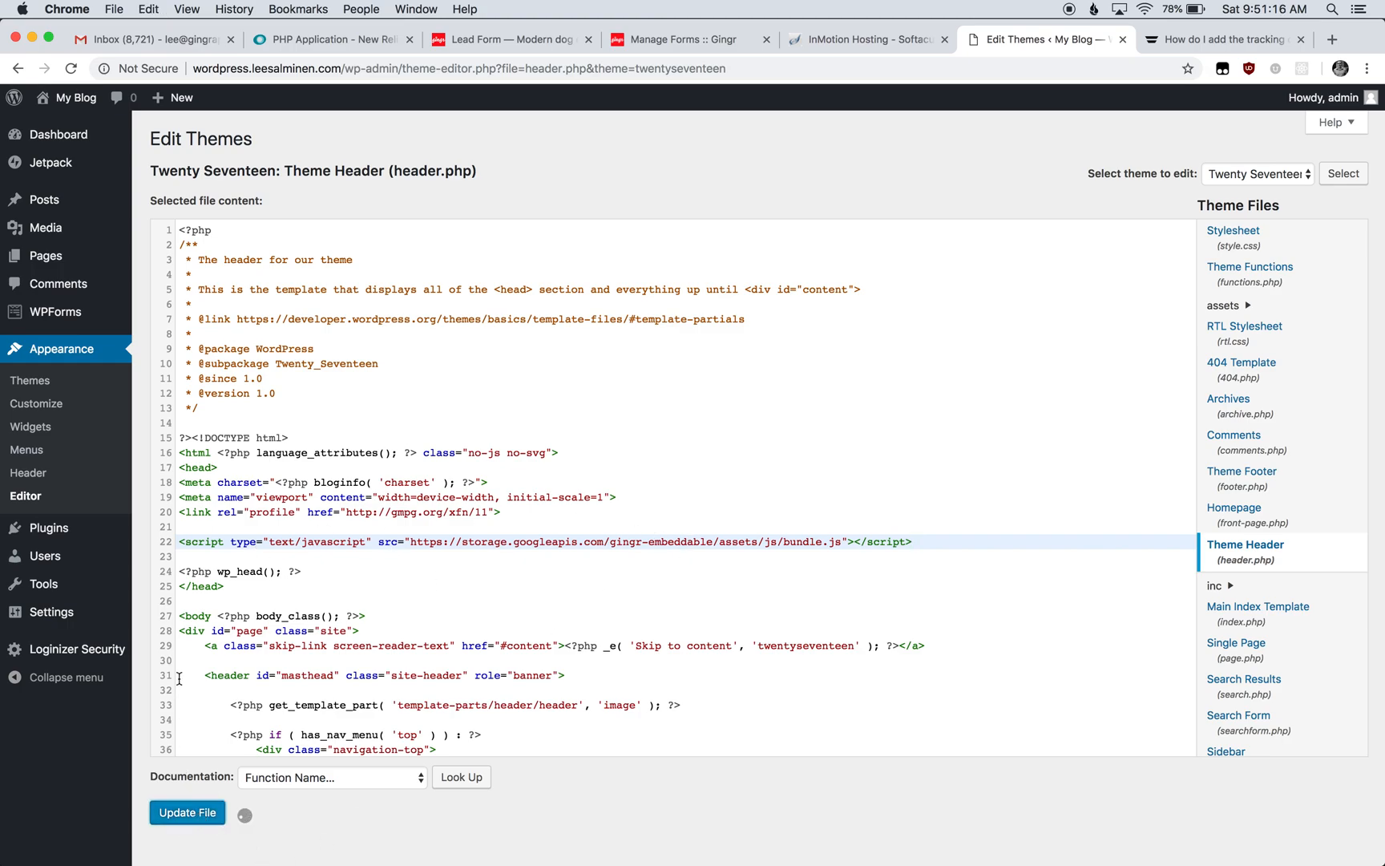
left_click(186, 812)
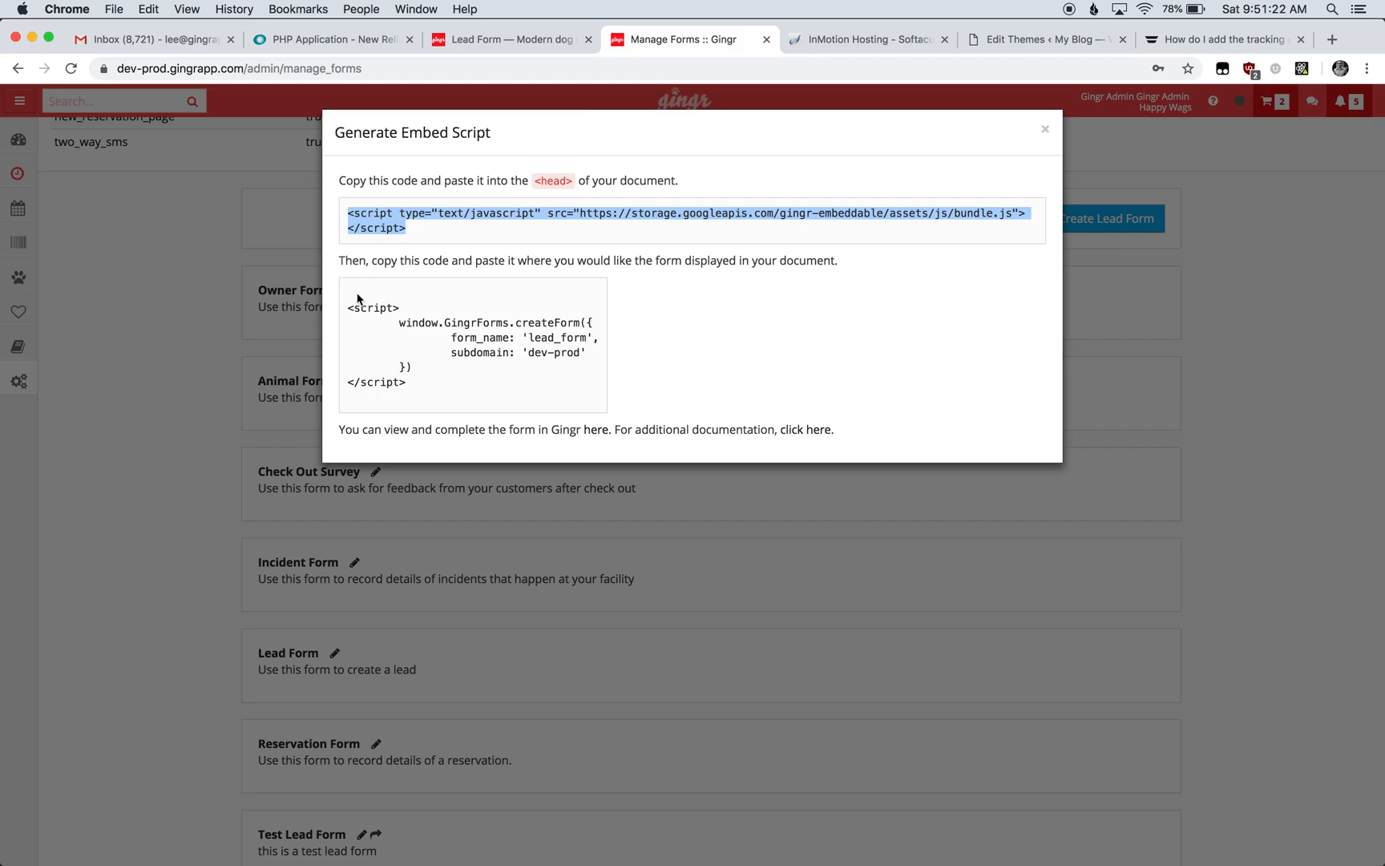
Step: Copy Gingr's form-placement script, then bring up the Sample Page in the WordPress page editor
left_click_drag(349, 308, 420, 358)
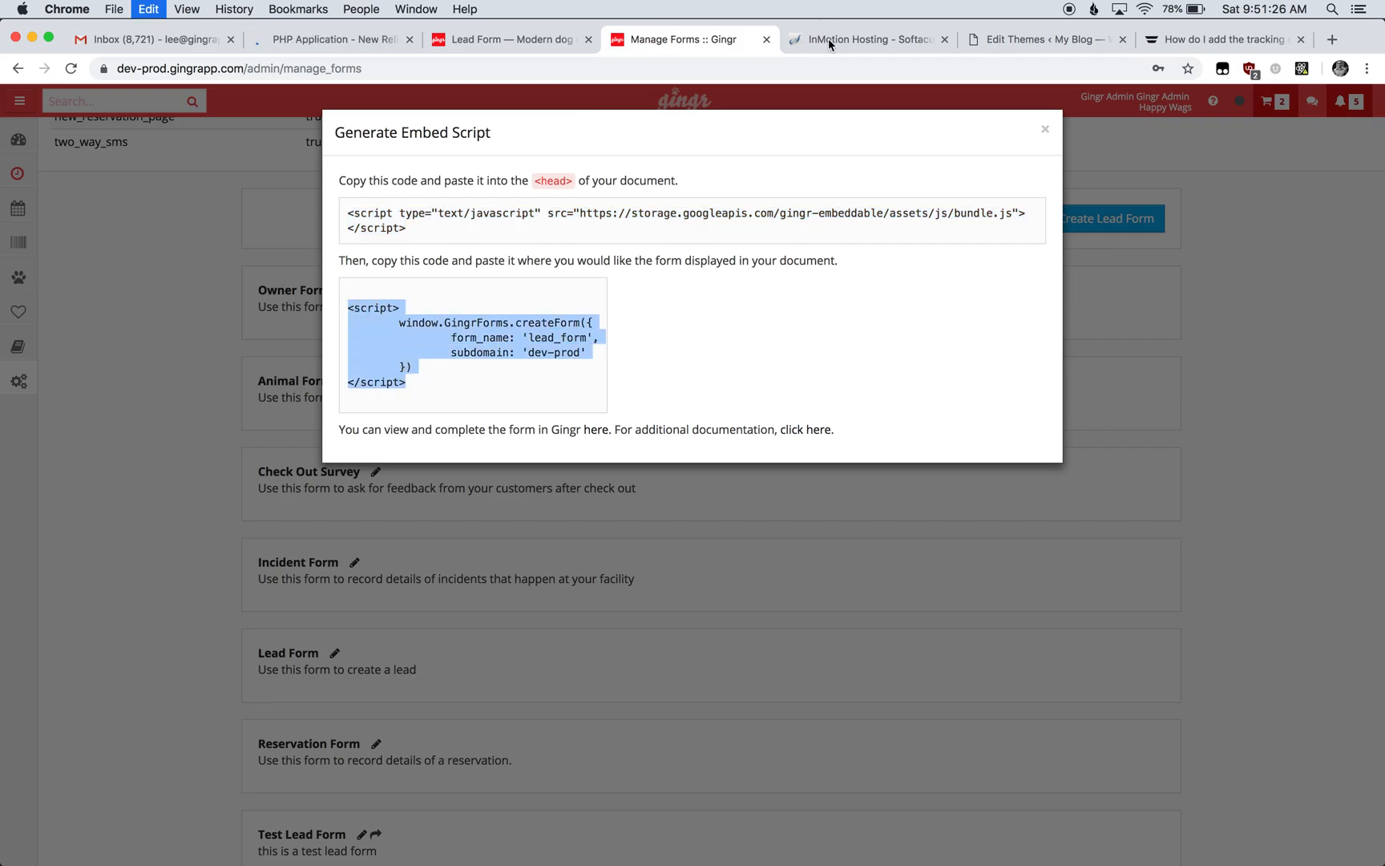
left_click(1043, 38)
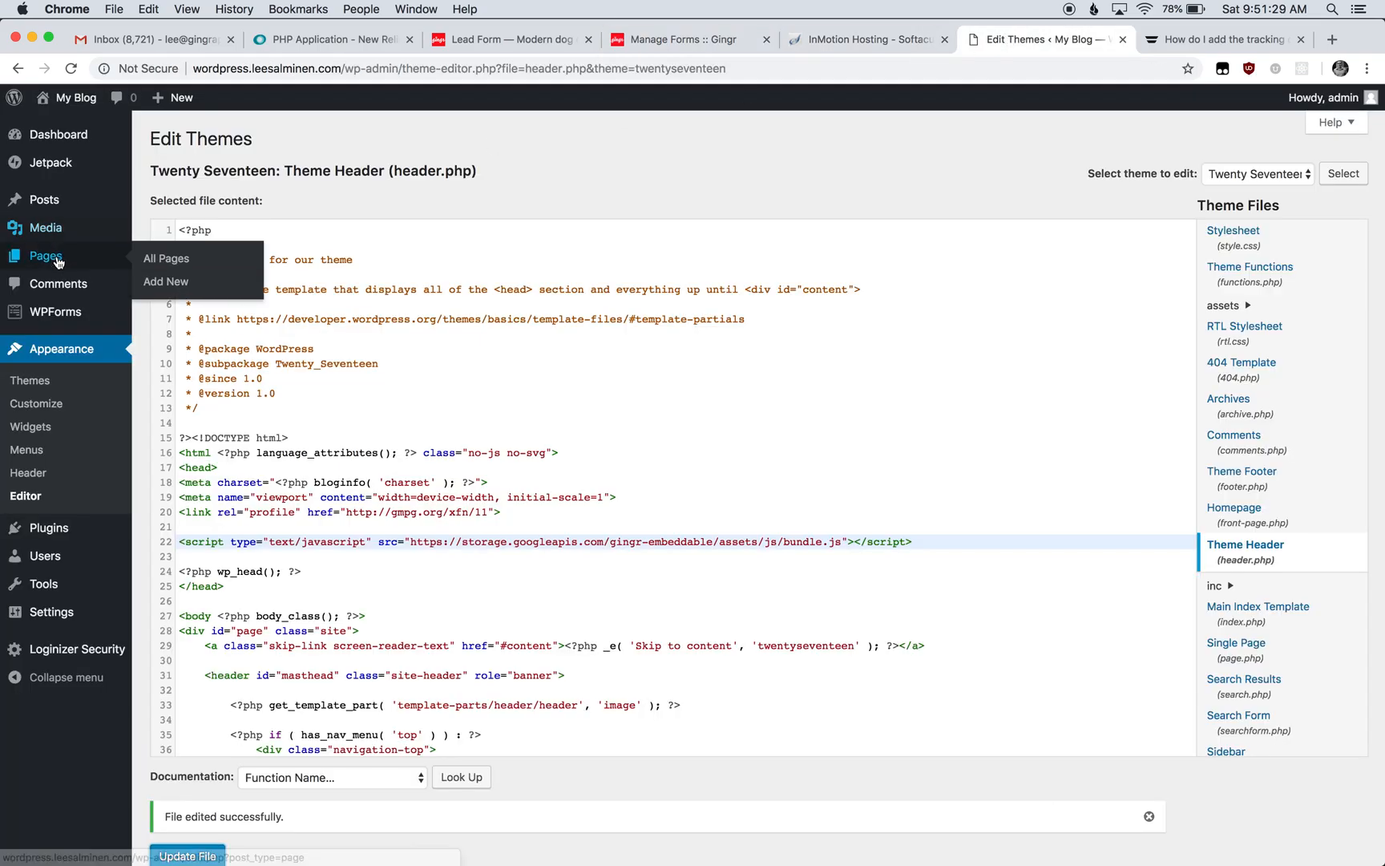
left_click(167, 259)
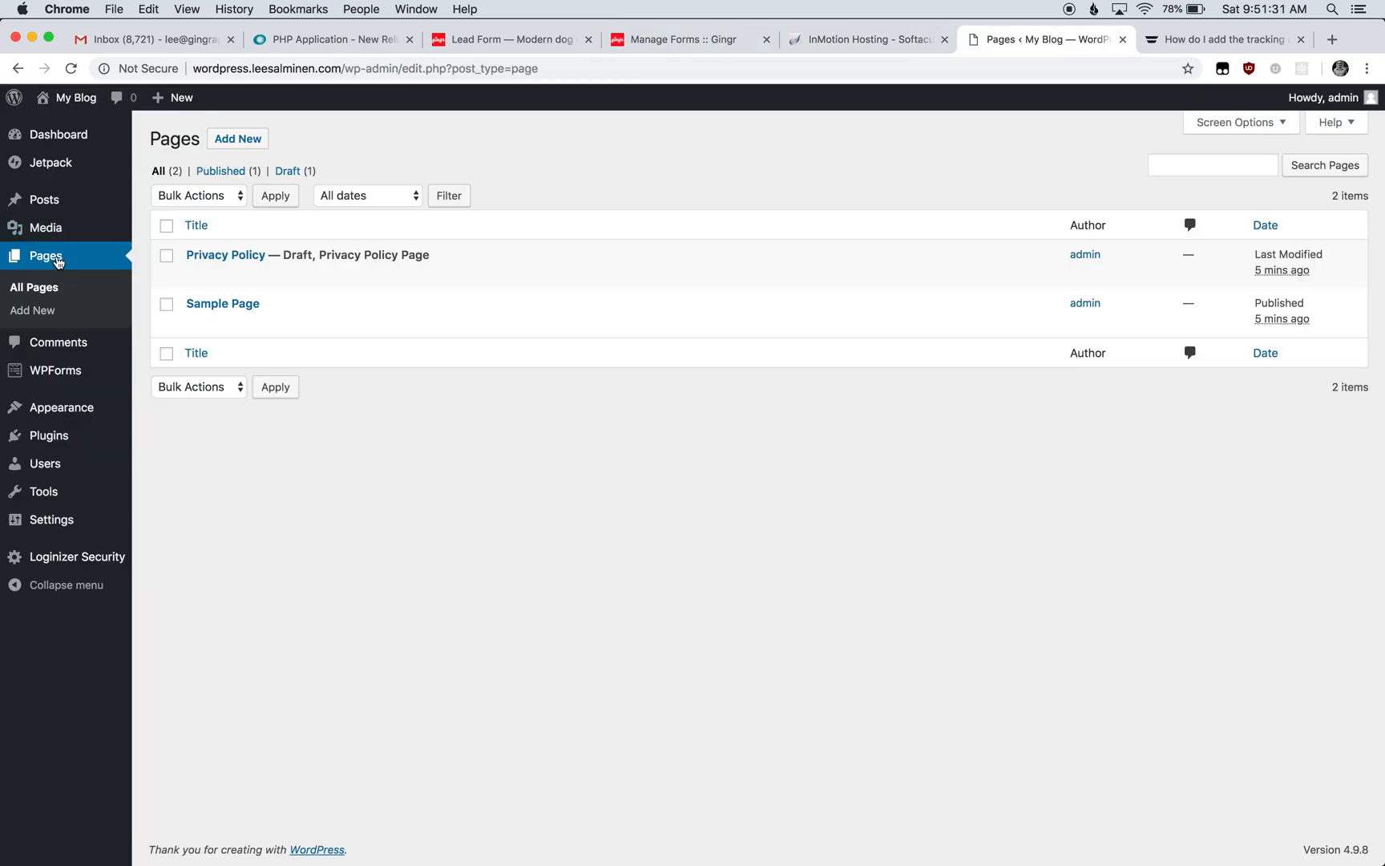
left_click(221, 303)
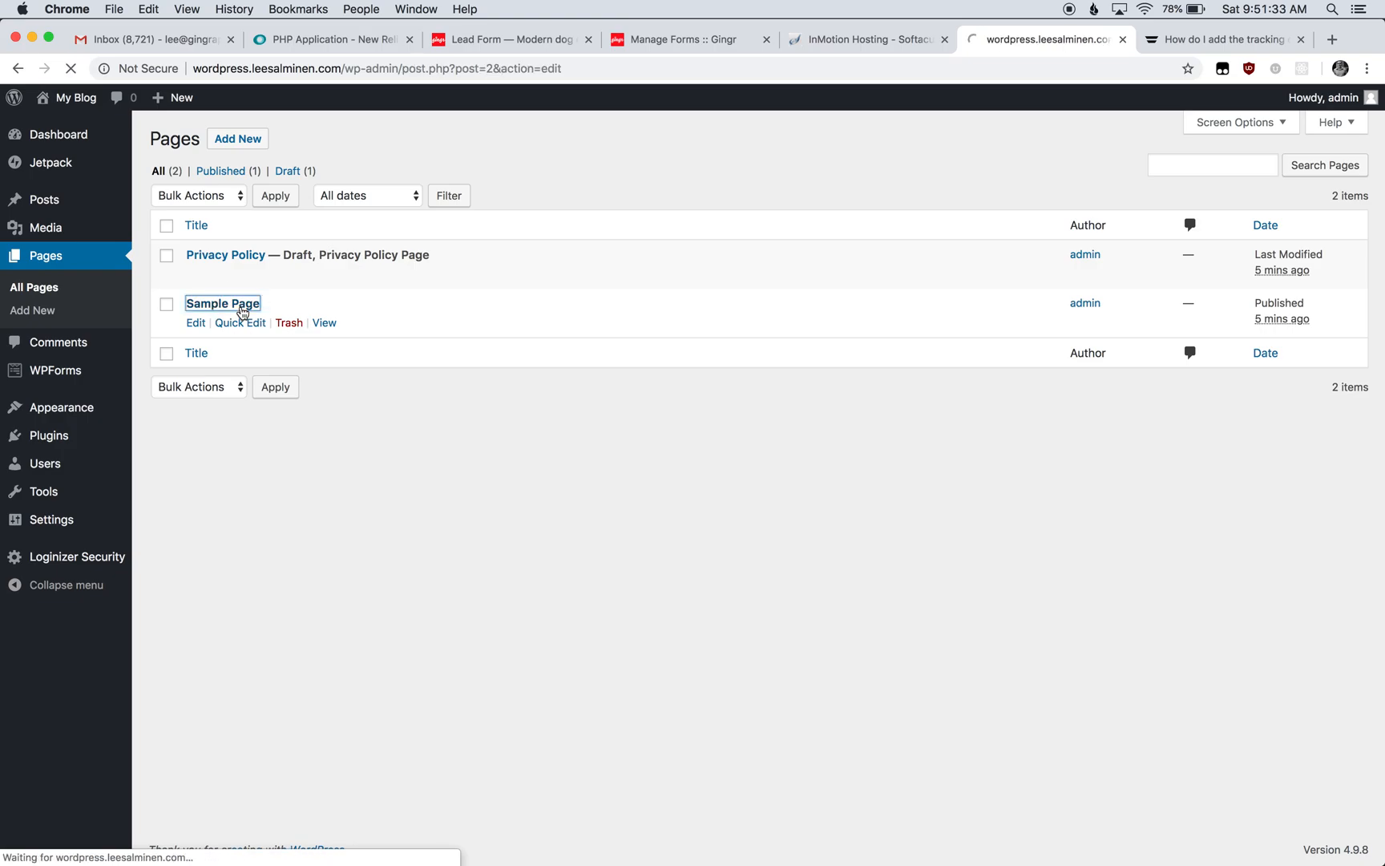
left_click(221, 303)
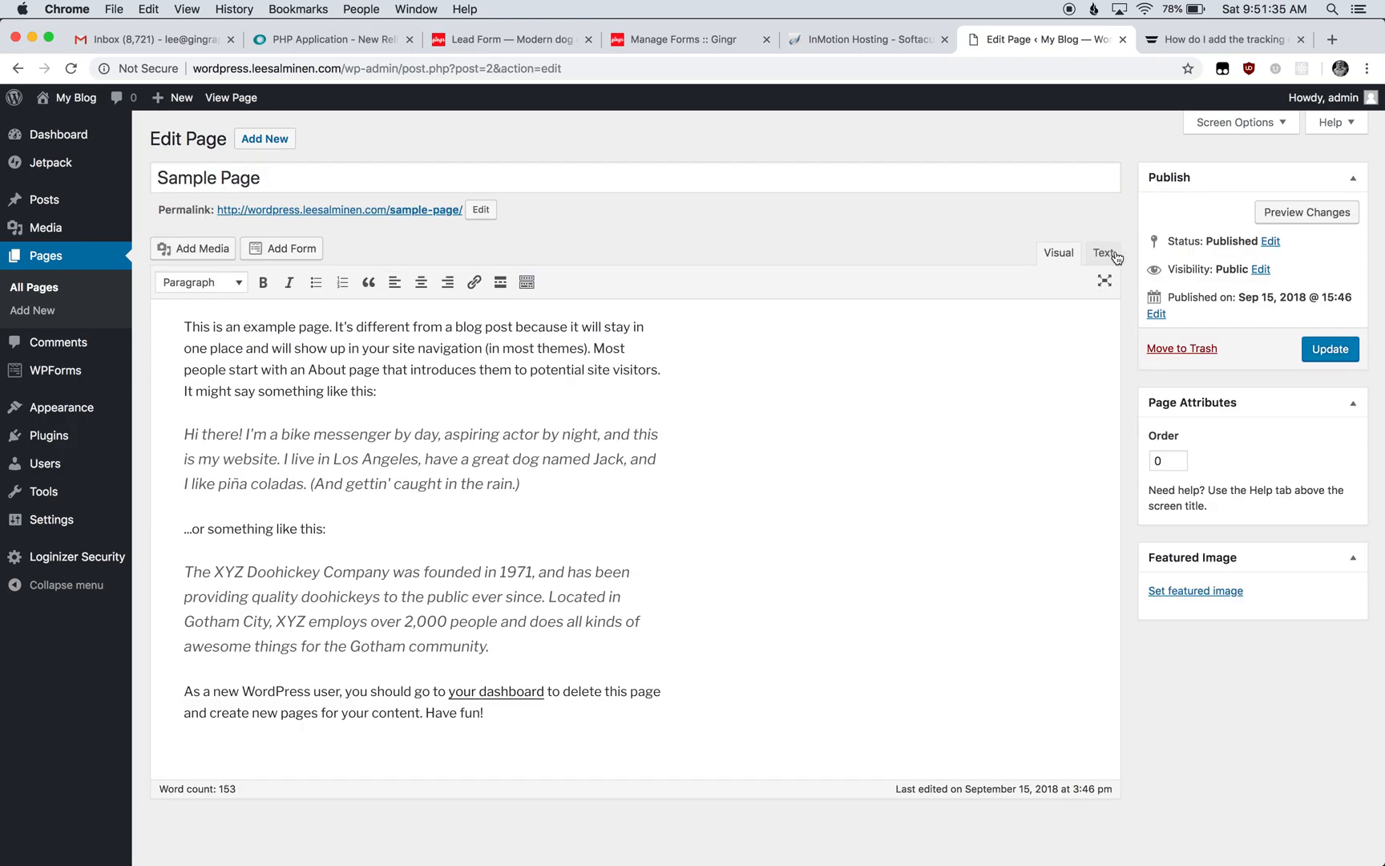
Step: Replace the Sample Page's HTML content with the Gingr createForm script and update the page
left_click(1103, 253)
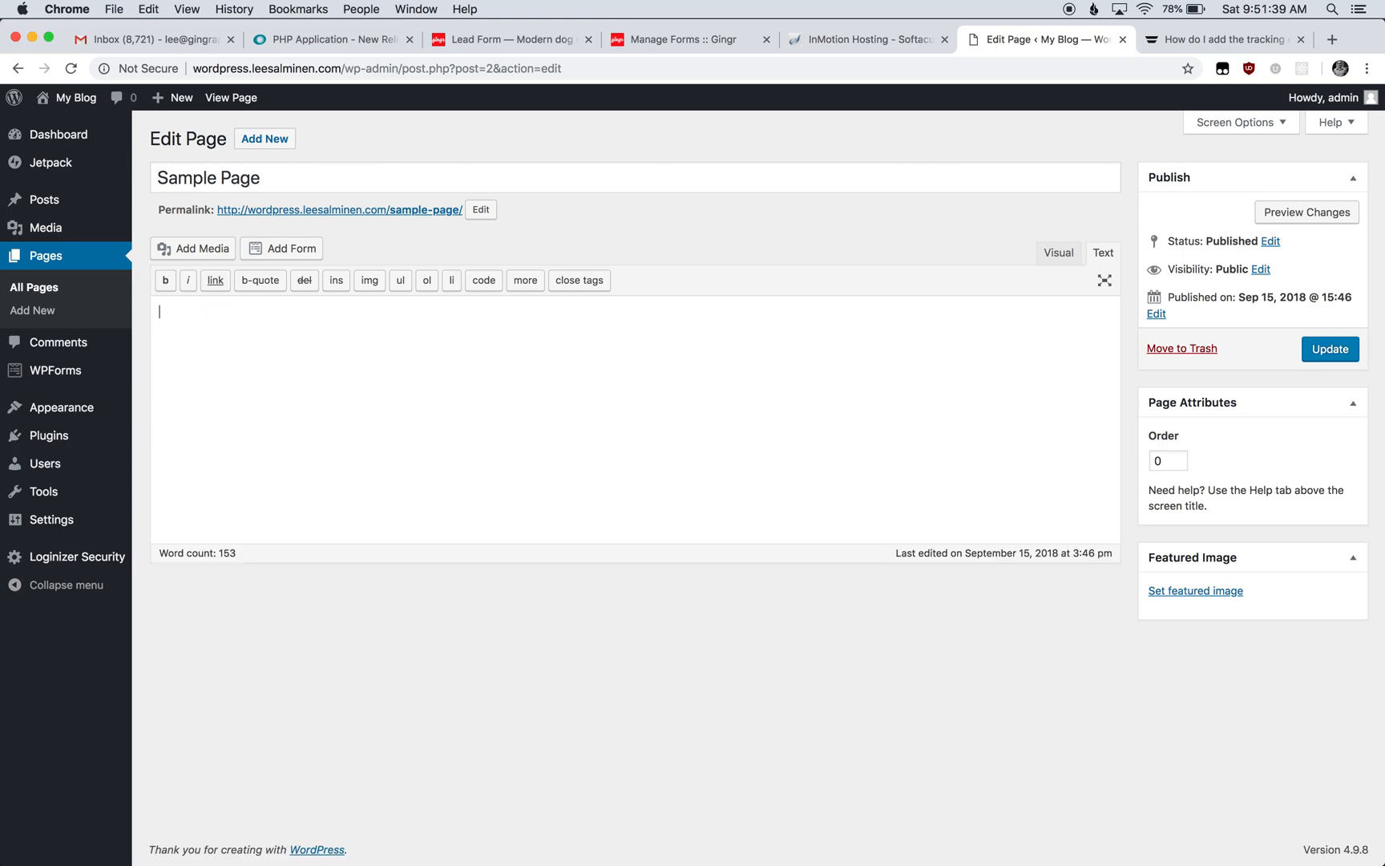
type("<script>")
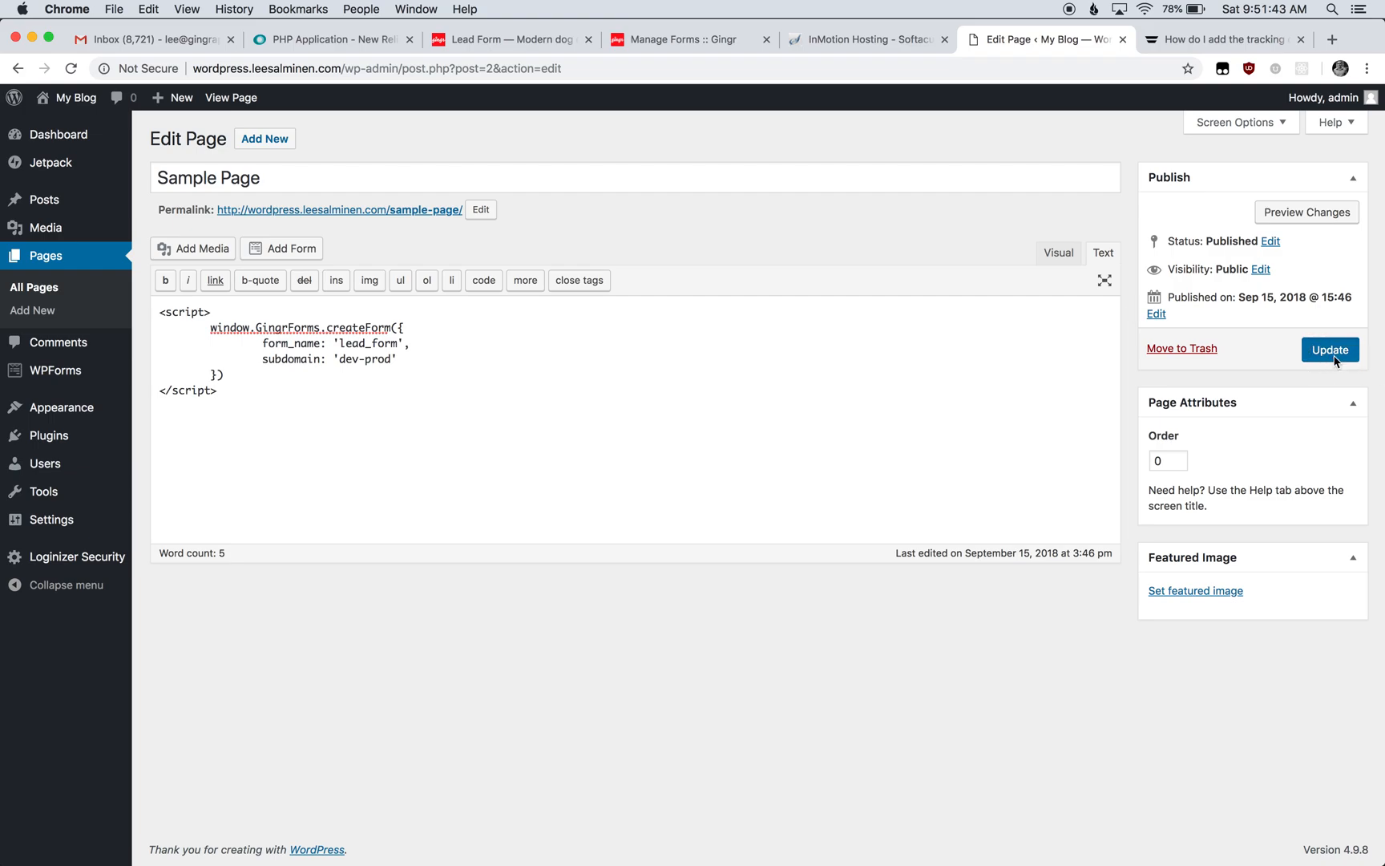
left_click(1329, 349)
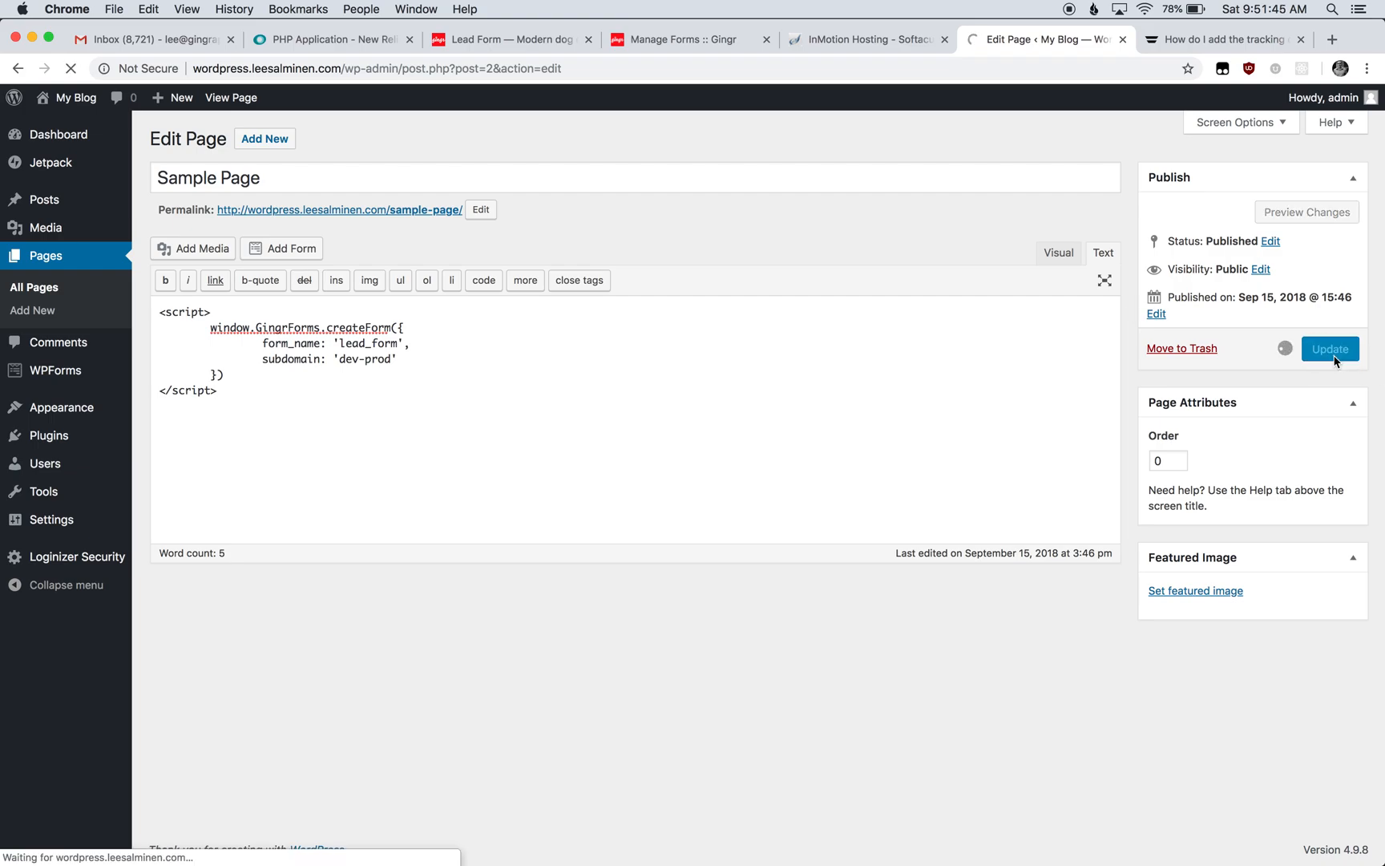
left_click(1329, 349)
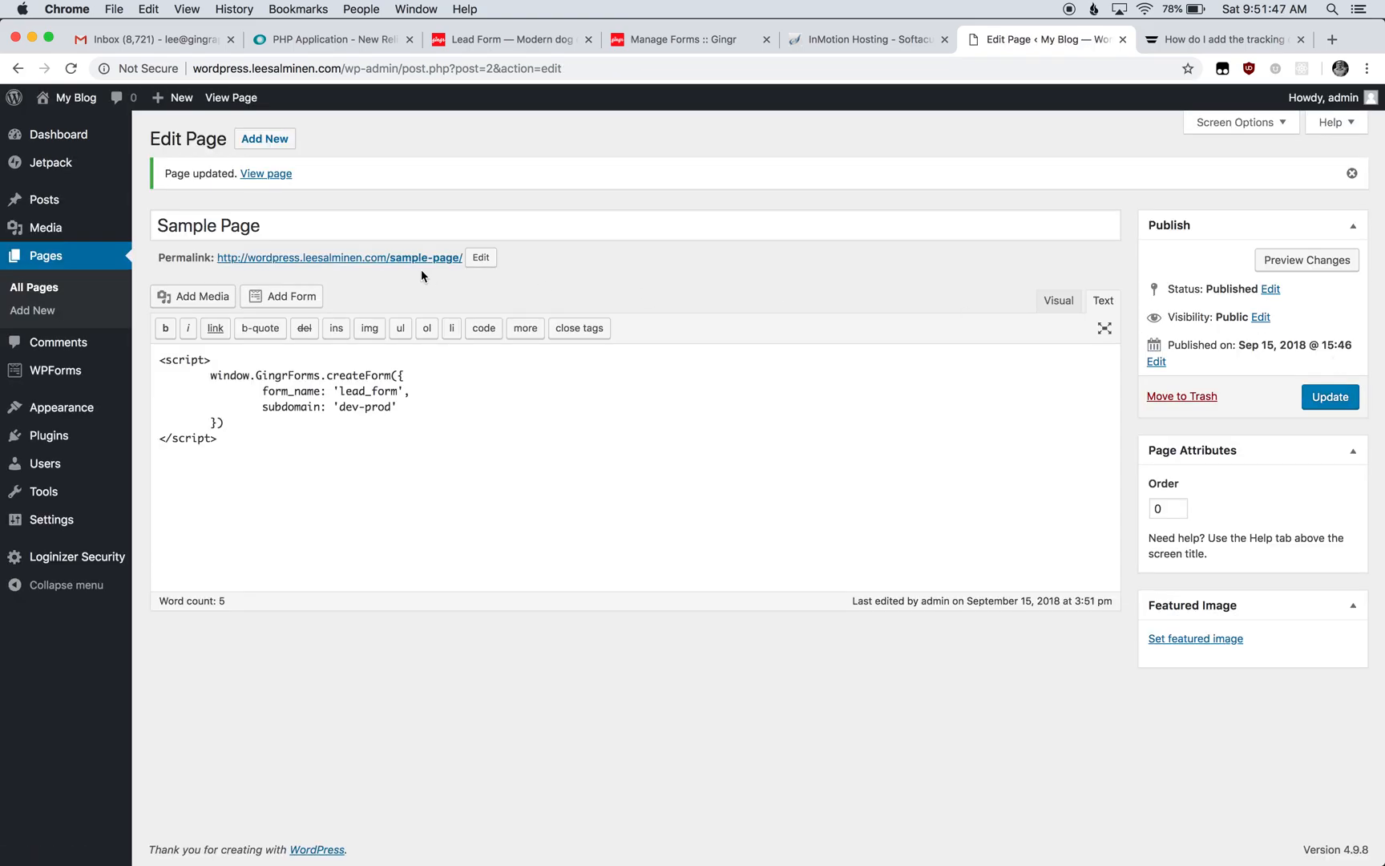
Step: View the live Sample Page via its permalink, showing the embedded Gingr lead form
left_click(338, 256)
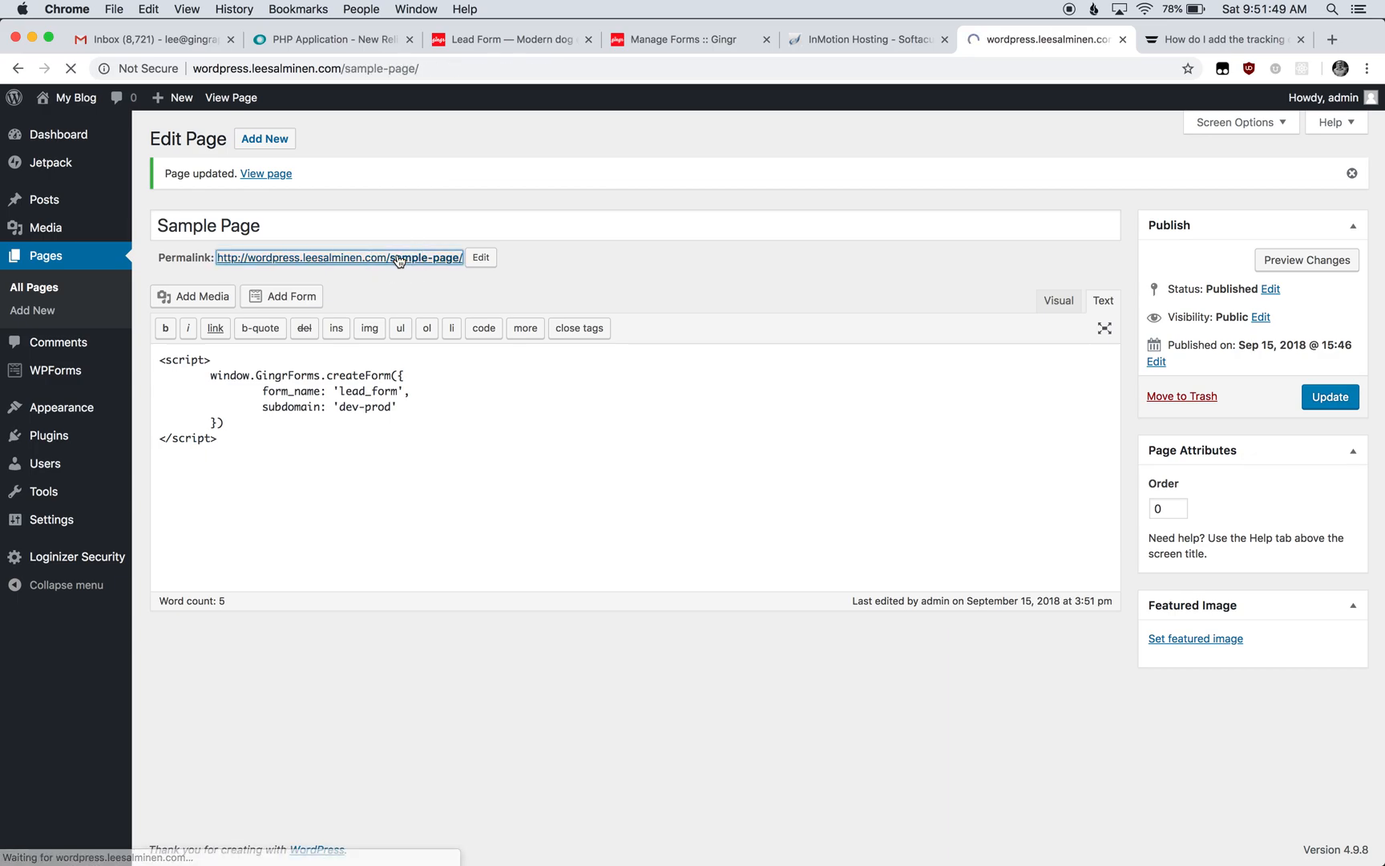
left_click(264, 173)
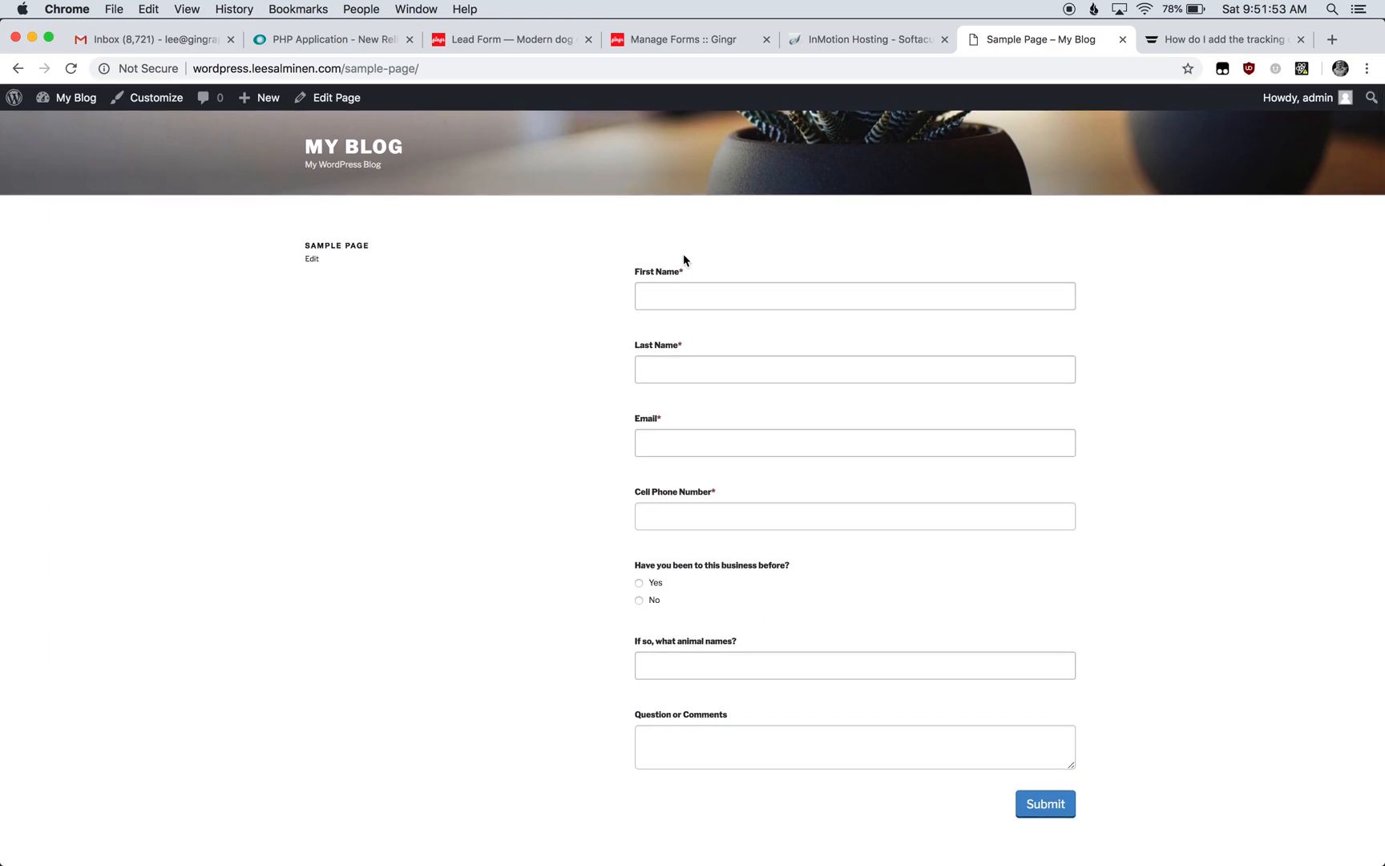
mouse_move(951, 556)
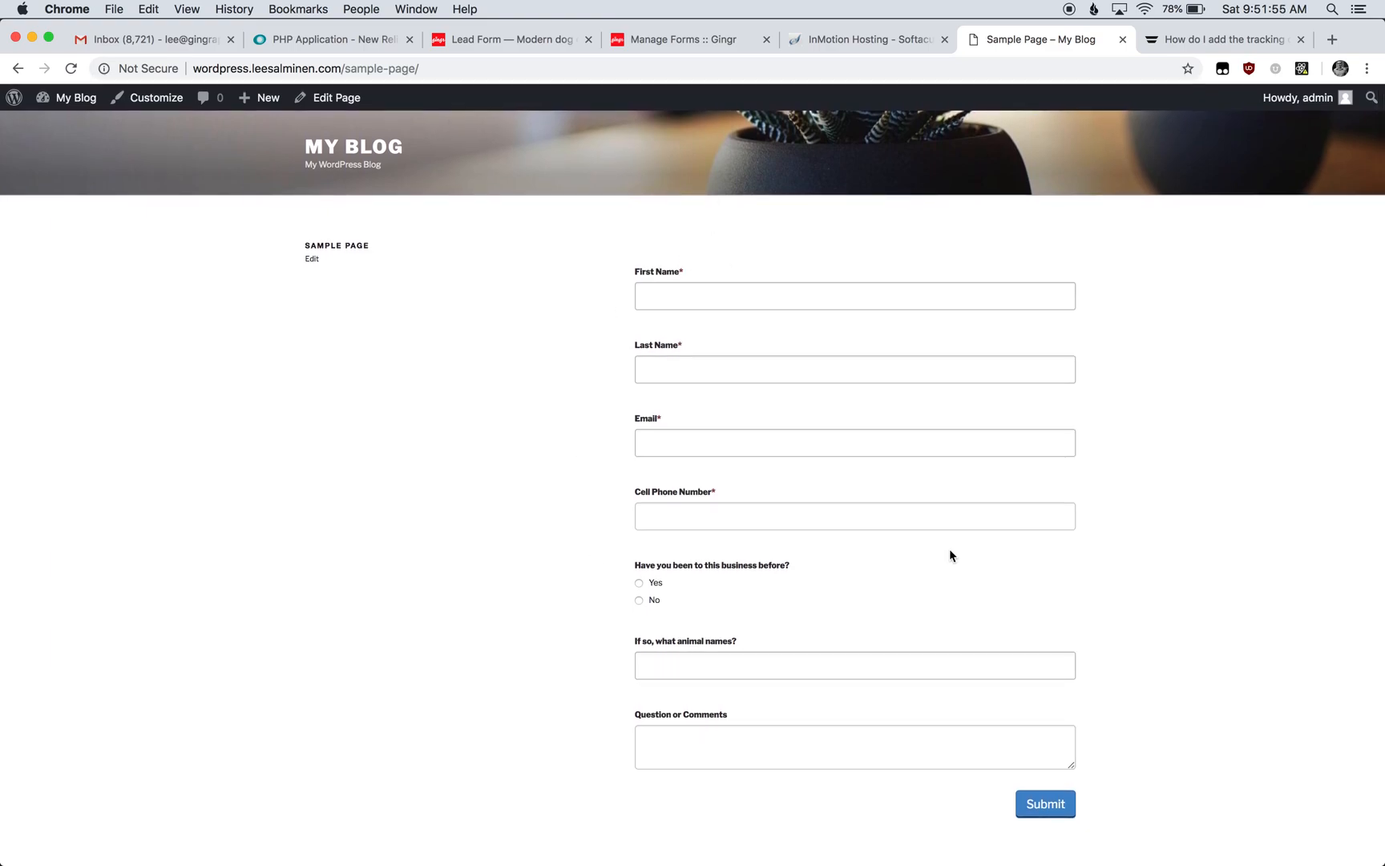